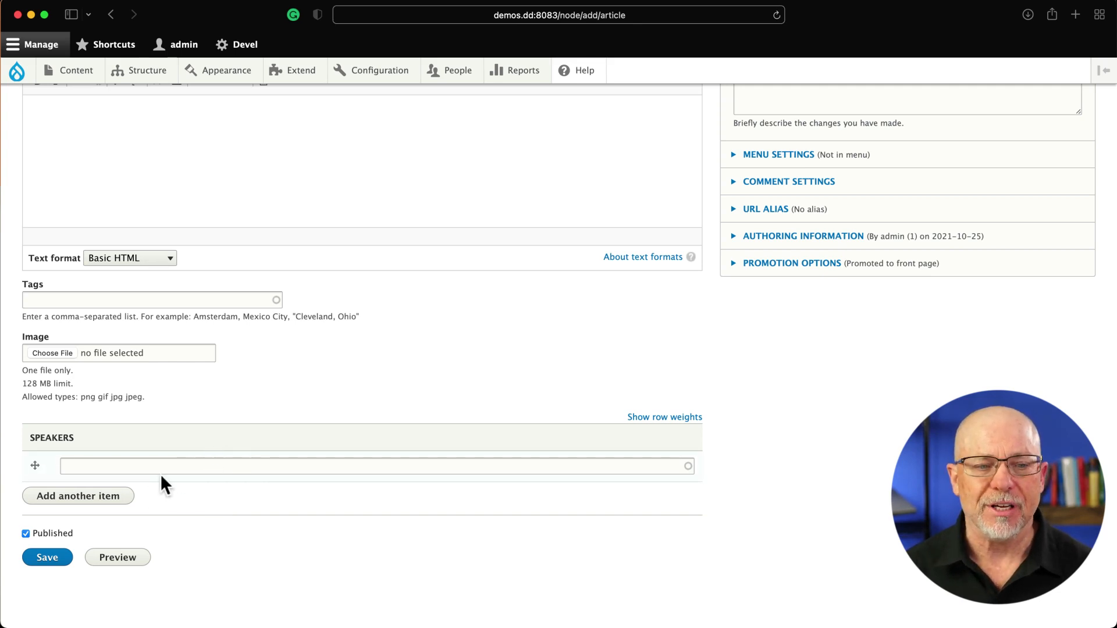
pyautogui.moveTo(171, 492)
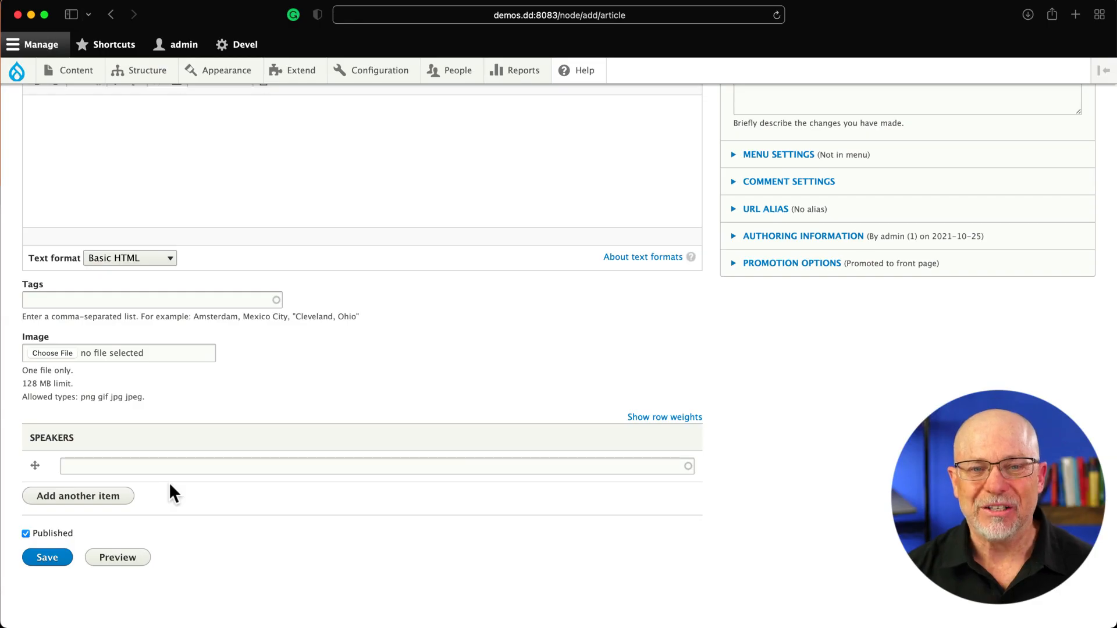
pyautogui.moveTo(271, 420)
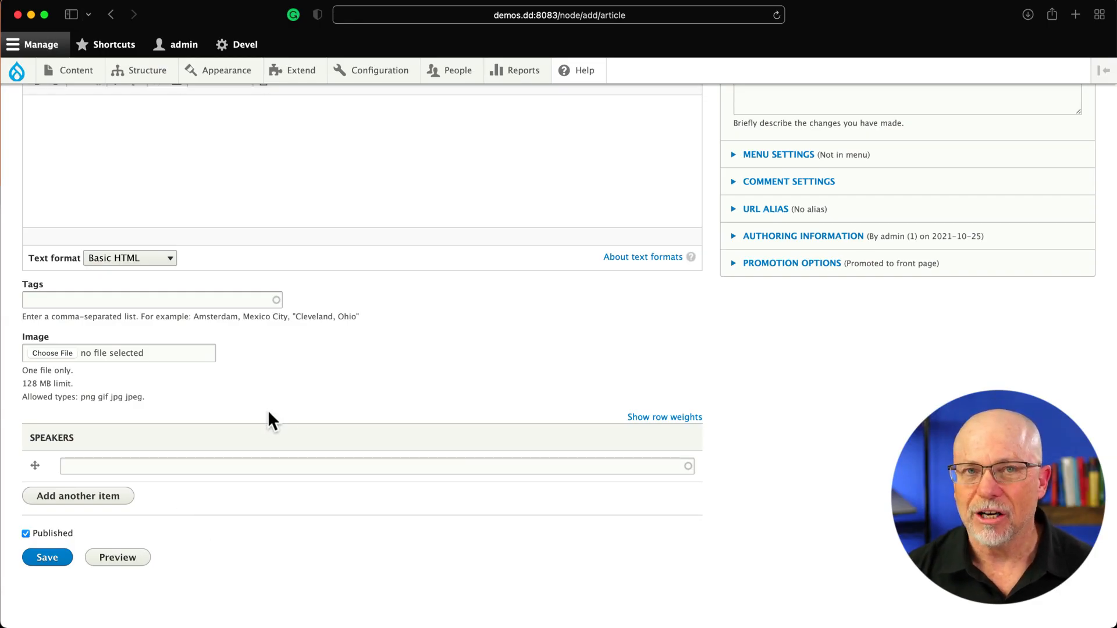
pyautogui.moveTo(289, 573)
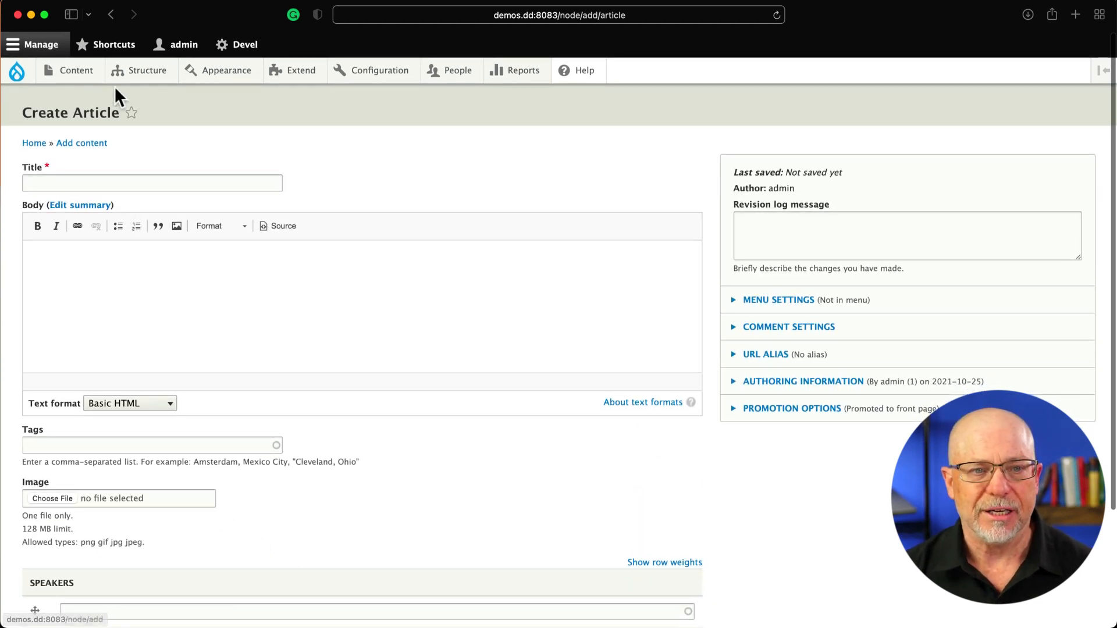
# Show the Speakers content type's Manage fields list via the Structure menu
pyautogui.click(148, 70)
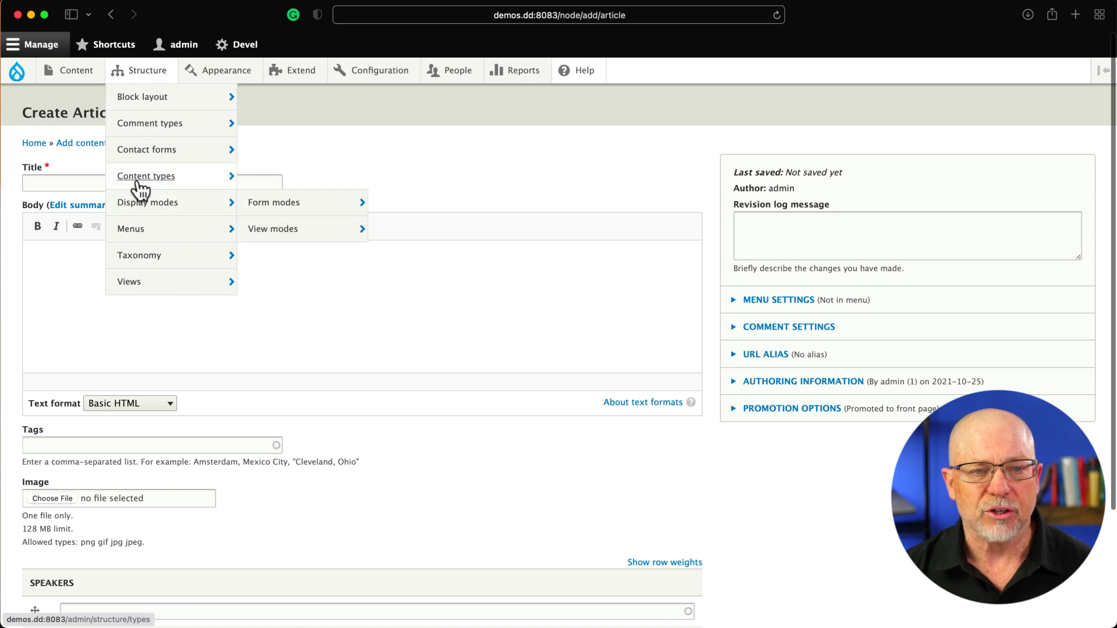
pyautogui.click(145, 176)
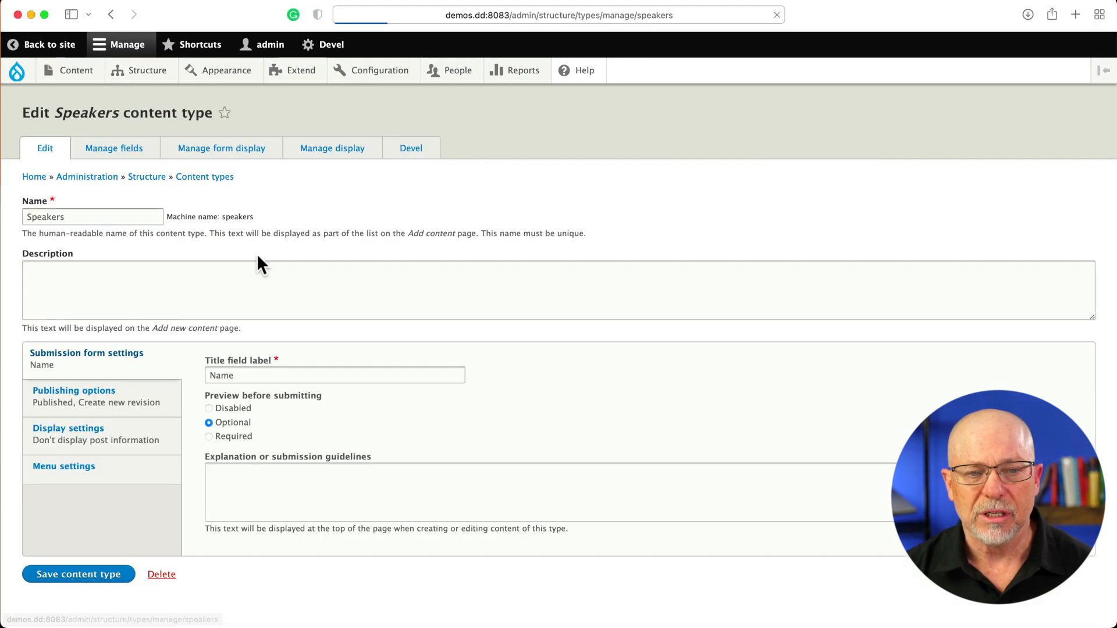
pyautogui.moveTo(202, 383)
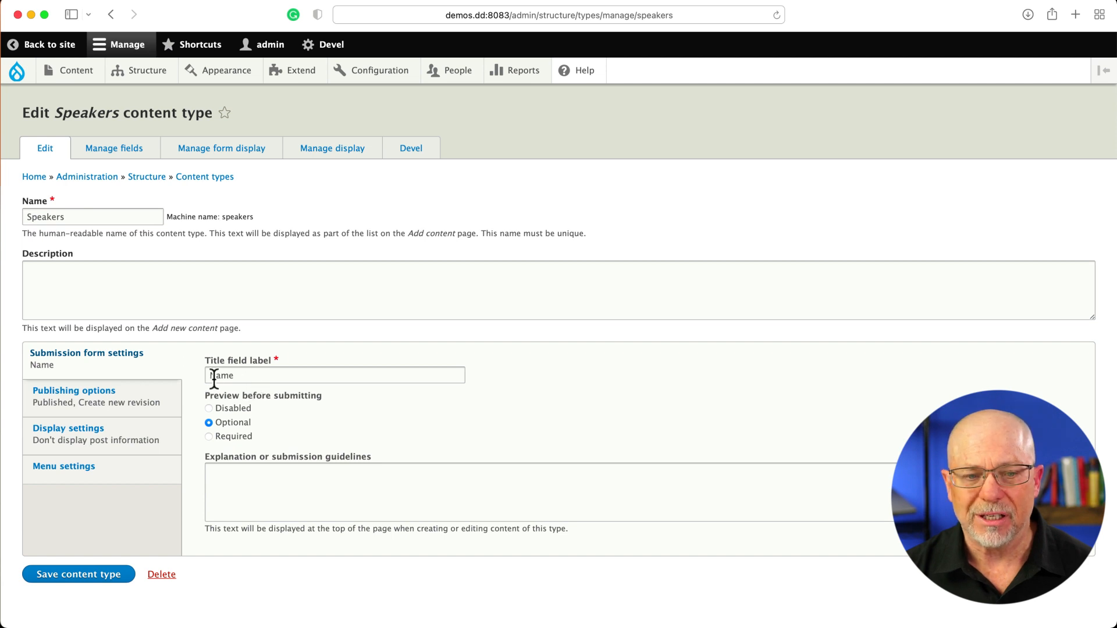
pyautogui.click(112, 148)
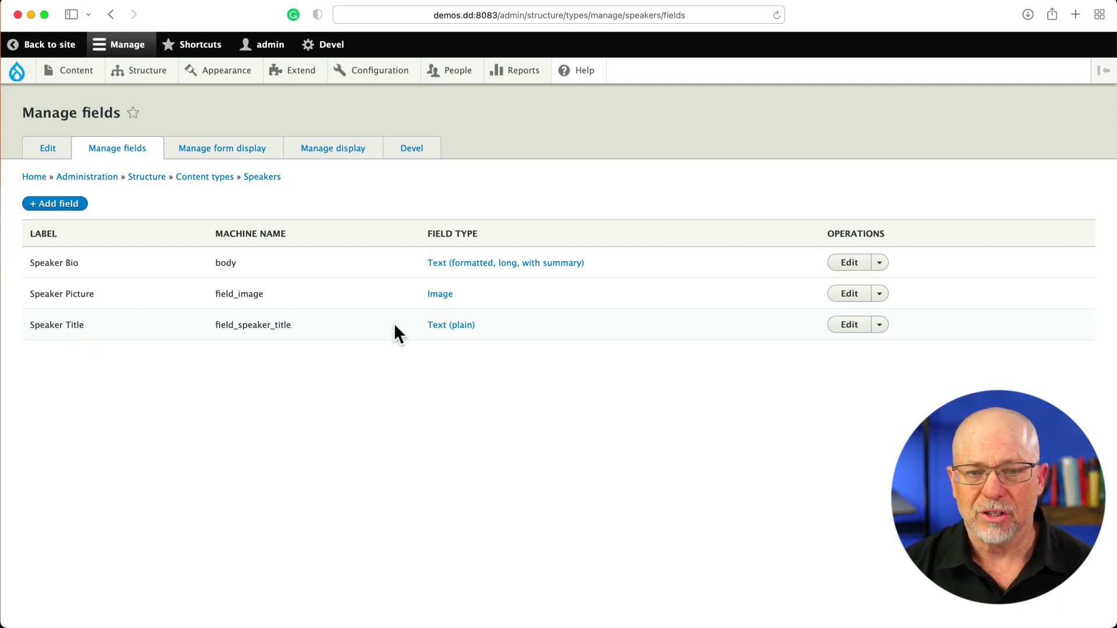
pyautogui.moveTo(467, 347)
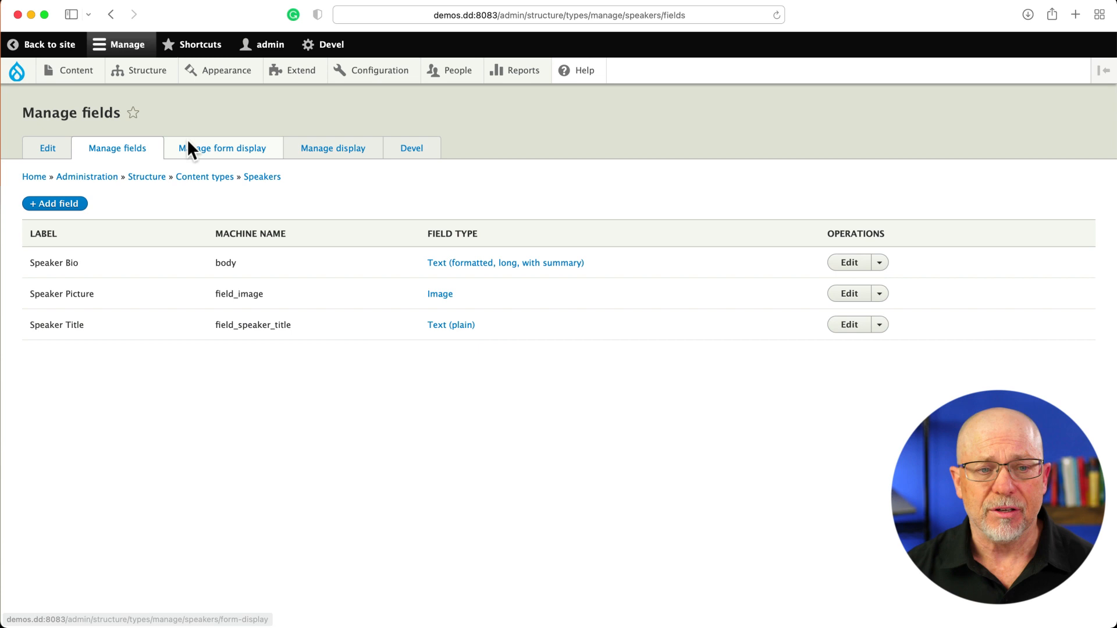
# Start a new Article from Content > Add content to view its empty Speakers field
pyautogui.click(75, 69)
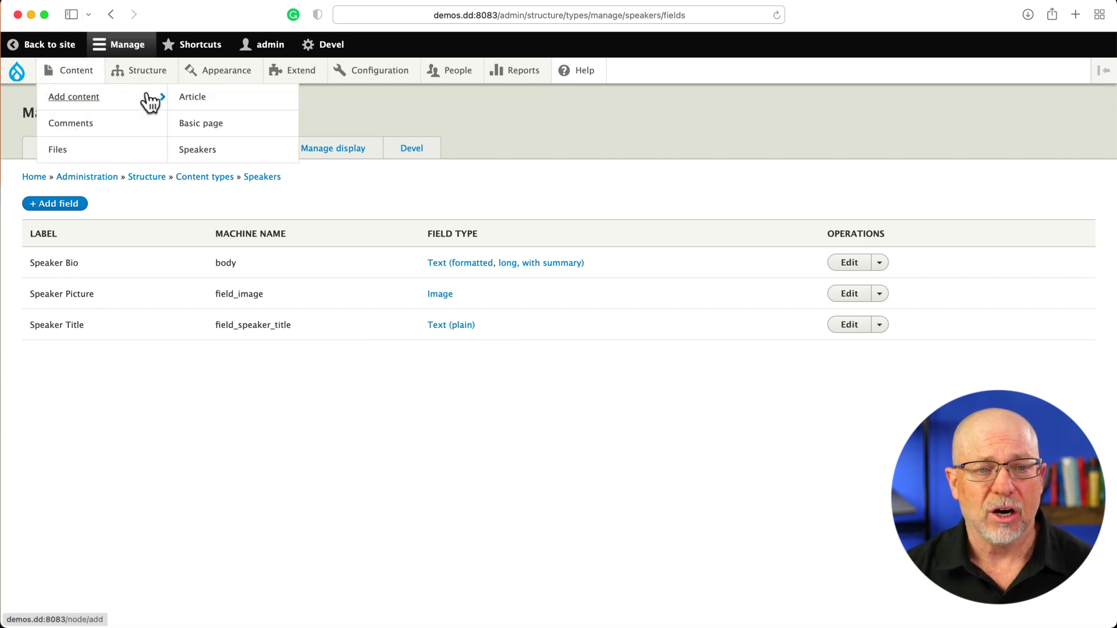
pyautogui.click(192, 96)
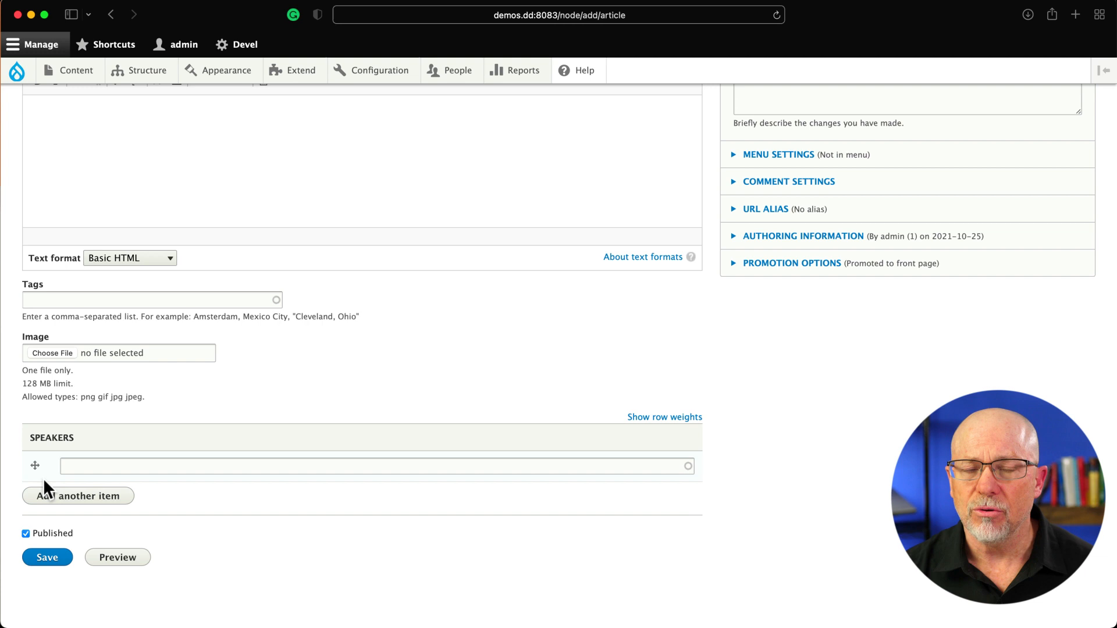
pyautogui.click(148, 70)
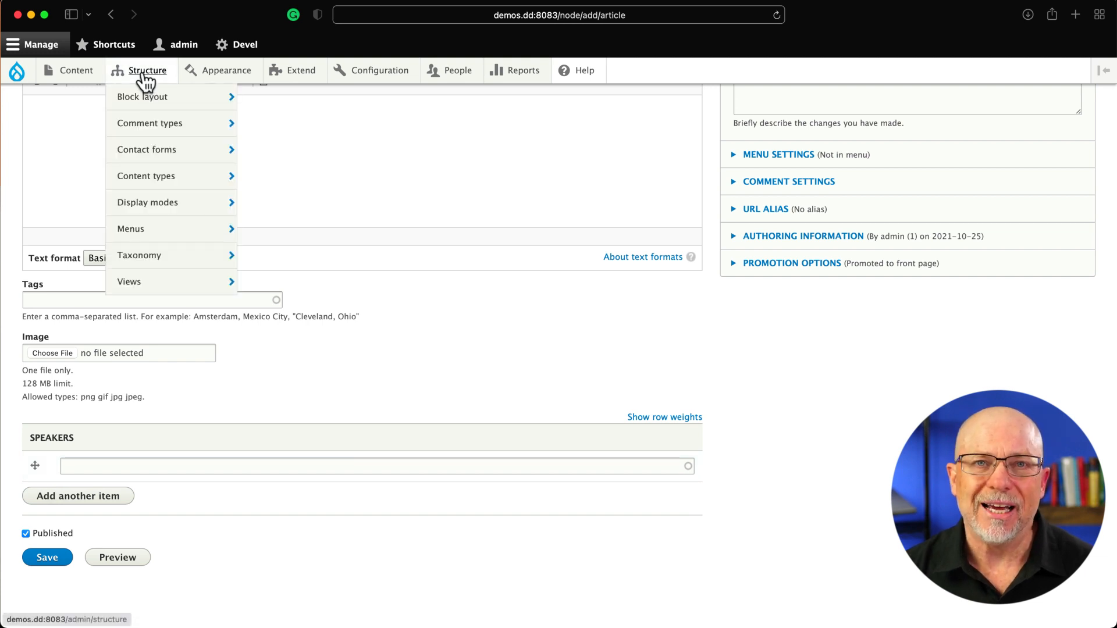
pyautogui.moveTo(135, 281)
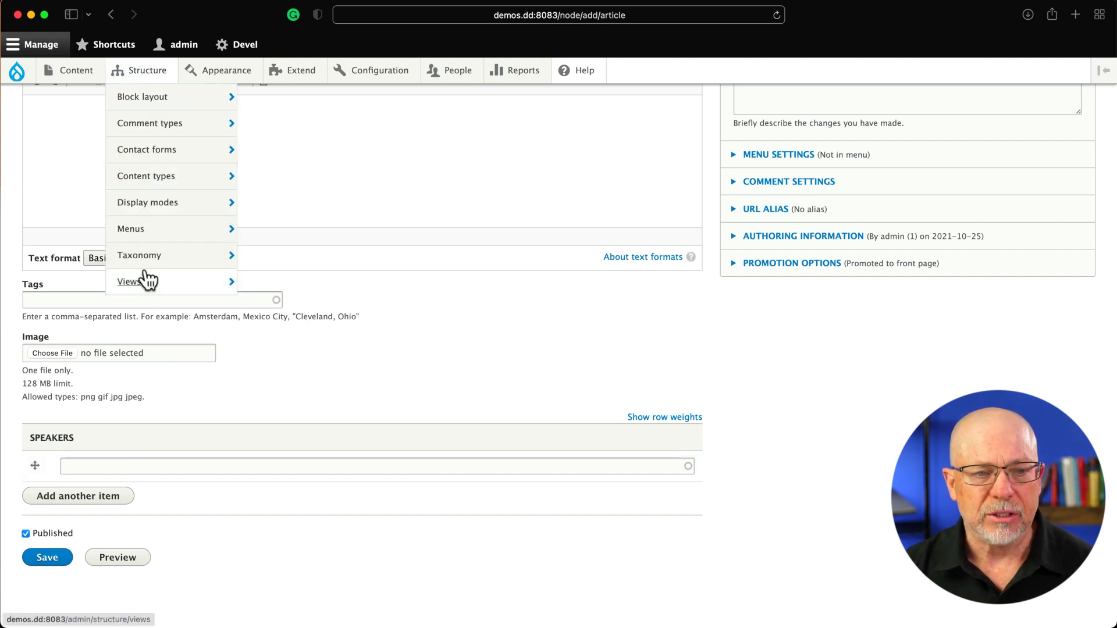
# From the Views list, edit the Speakers view with its Page and Entity Reference displays
pyautogui.click(132, 282)
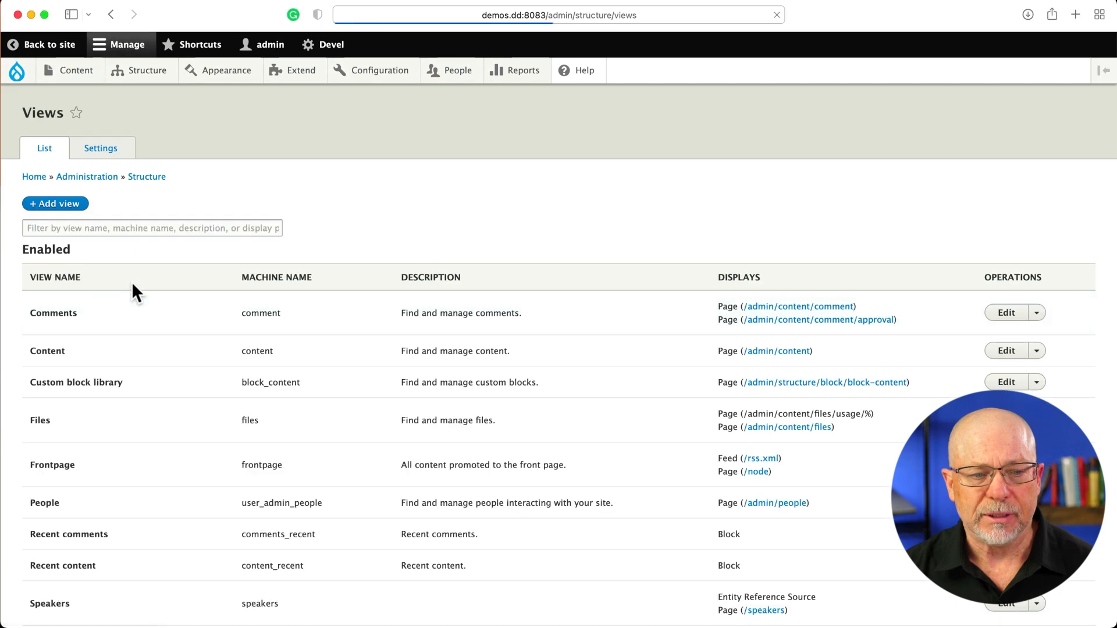
pyautogui.scroll(-3)
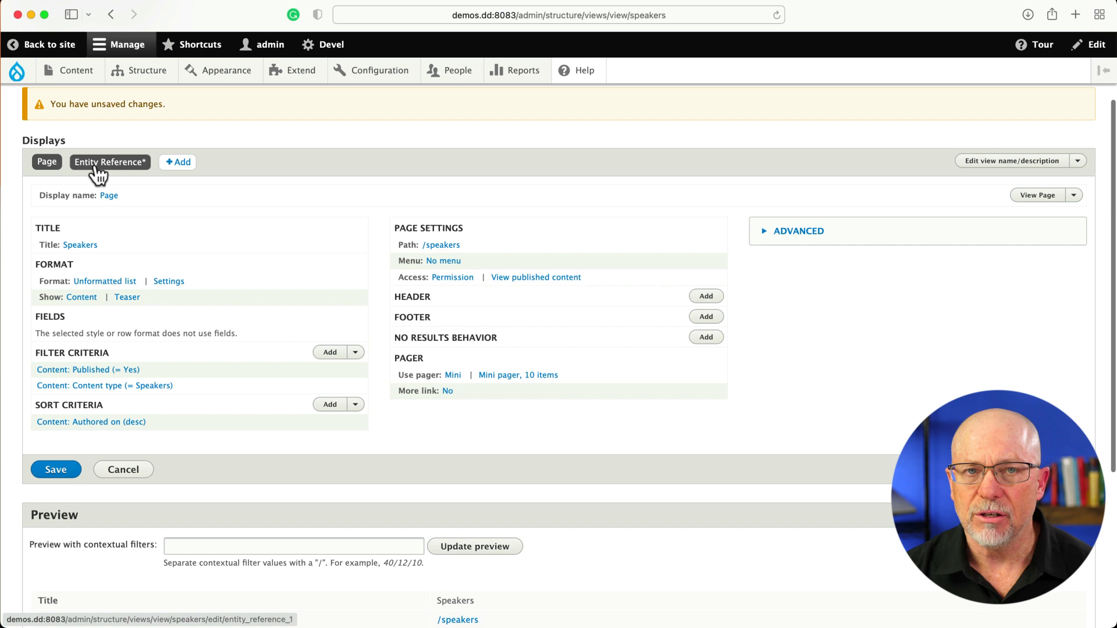
pyautogui.click(177, 162)
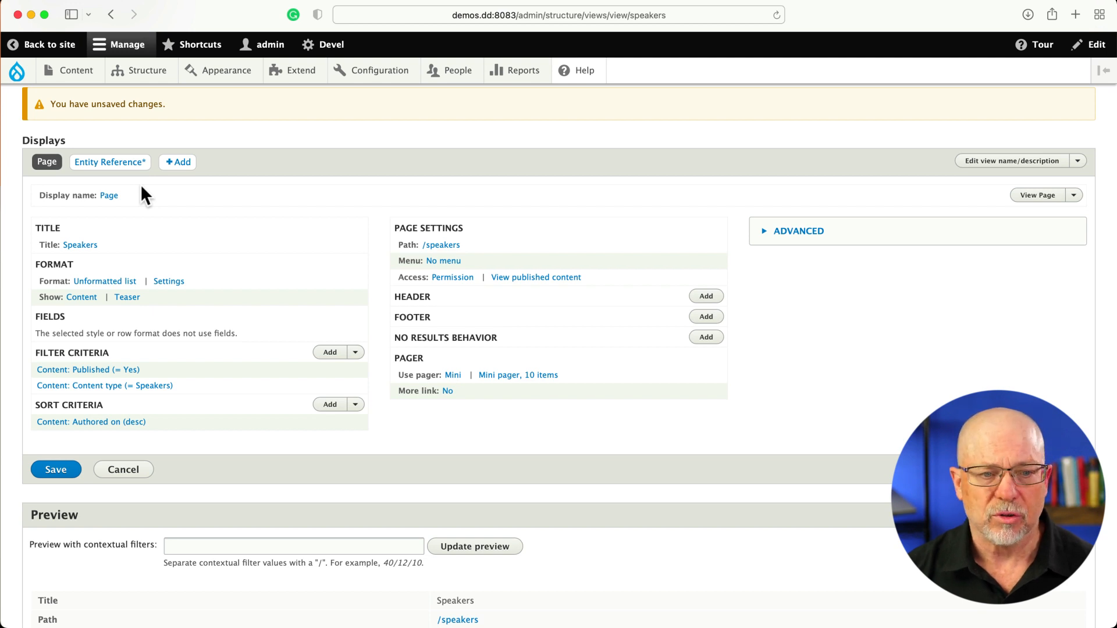
pyautogui.moveTo(109, 162)
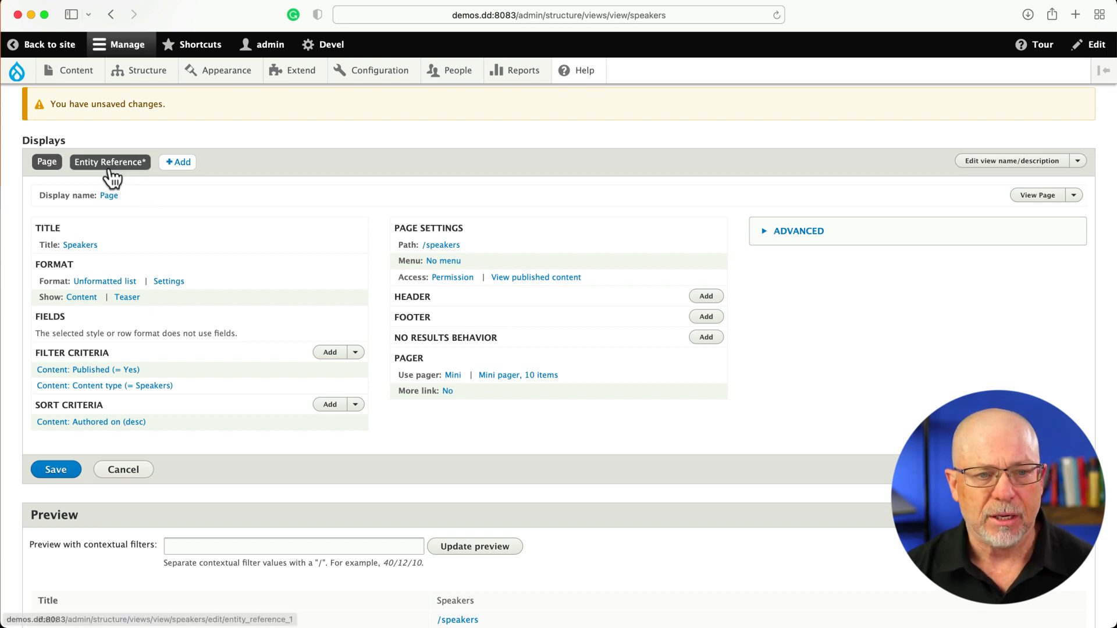
# Switch to the Entity Reference display listing Title, Speaker Title and Image fields
pyautogui.click(109, 161)
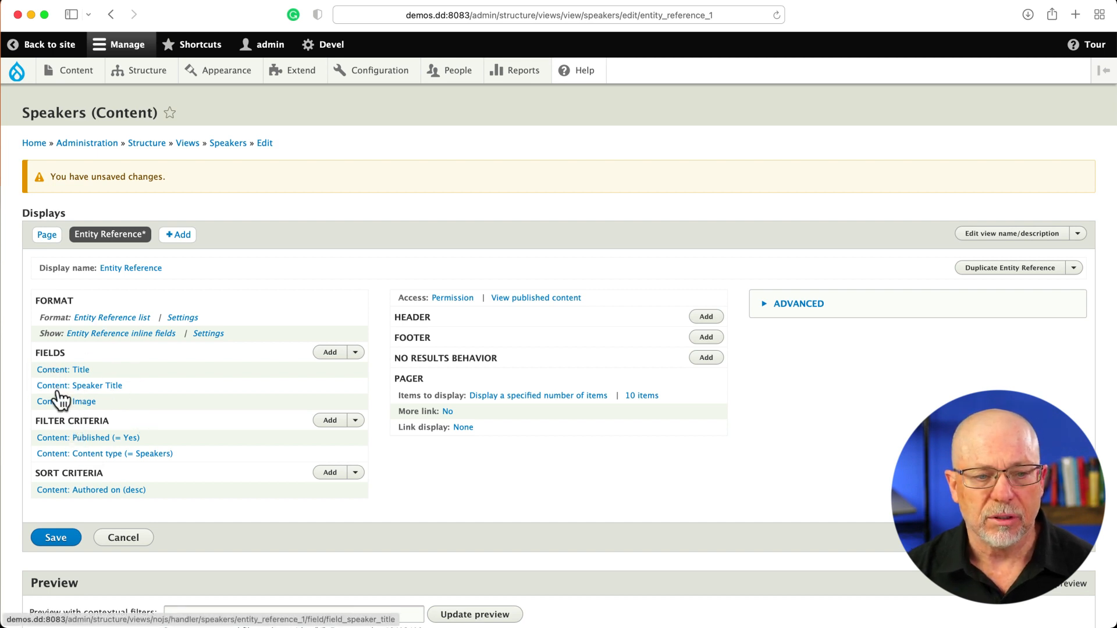
pyautogui.scroll(-3)
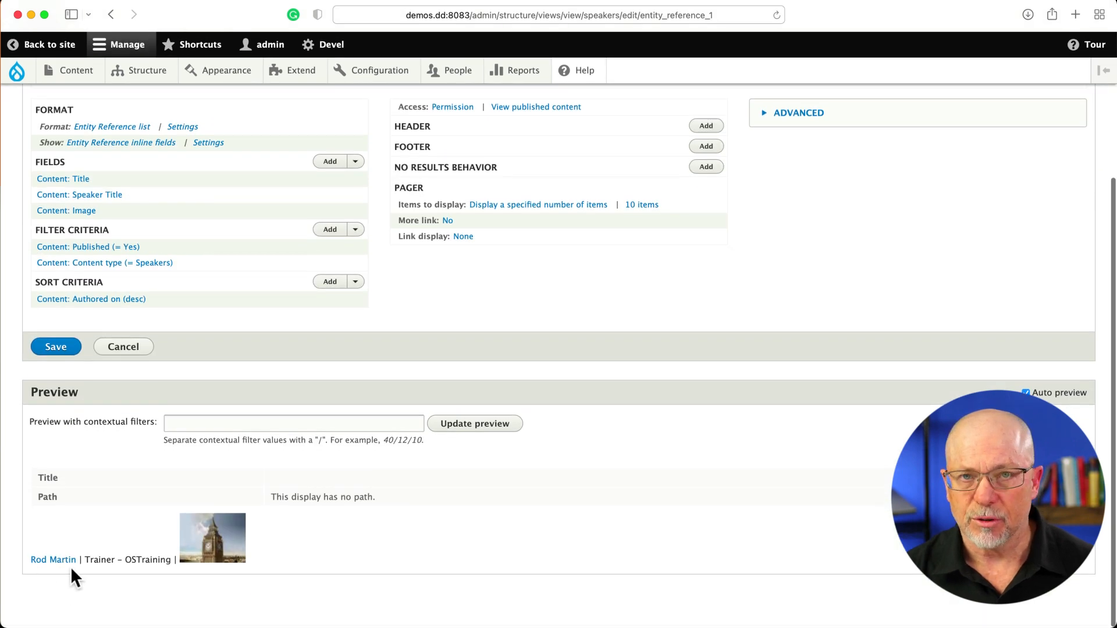
pyautogui.moveTo(152, 576)
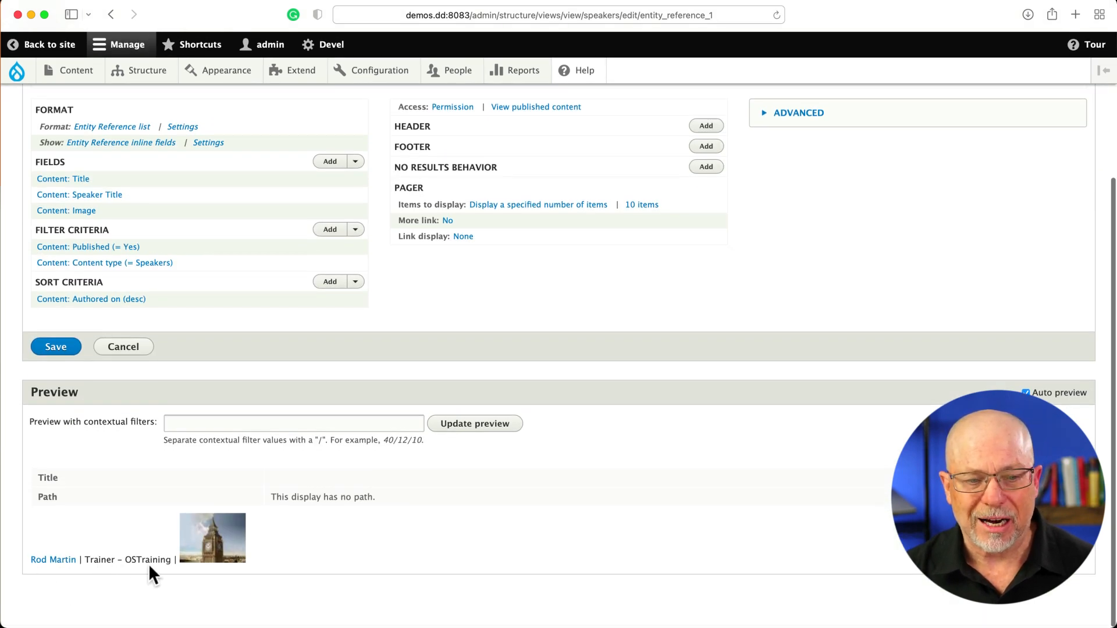
pyautogui.moveTo(223, 573)
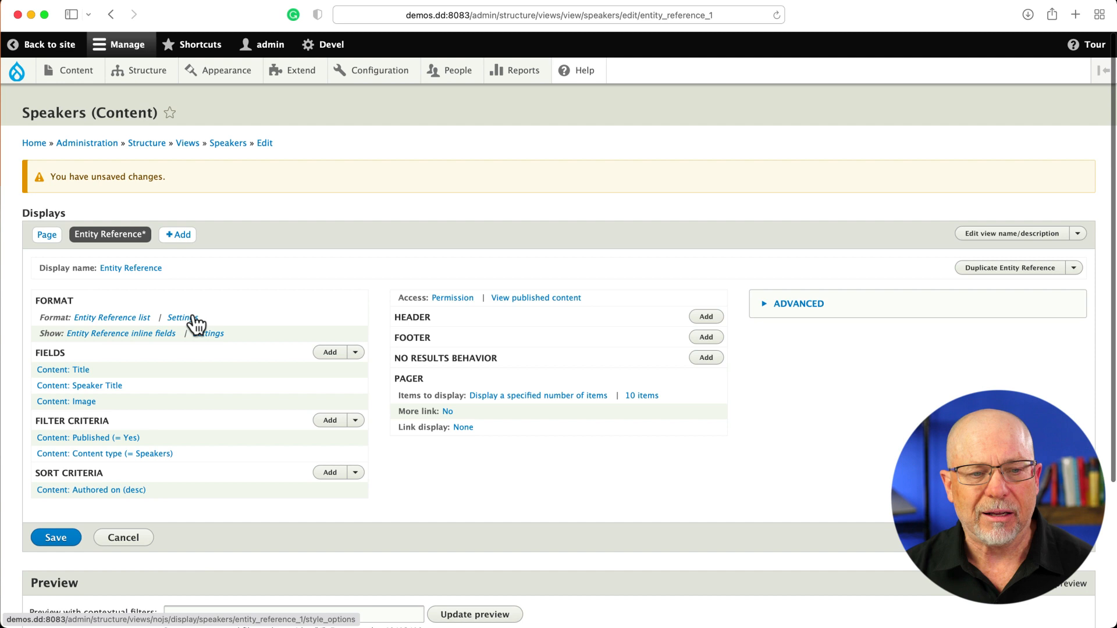
# Set search fields to Title and Speaker Title, and show all three fields inline
pyautogui.click(180, 316)
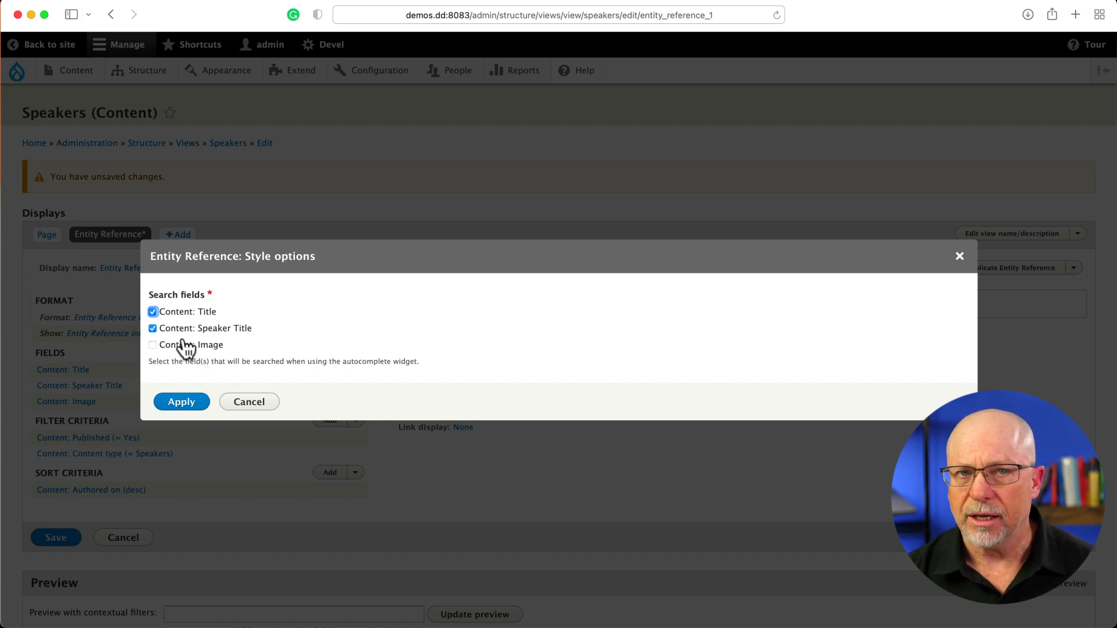
pyautogui.click(181, 402)
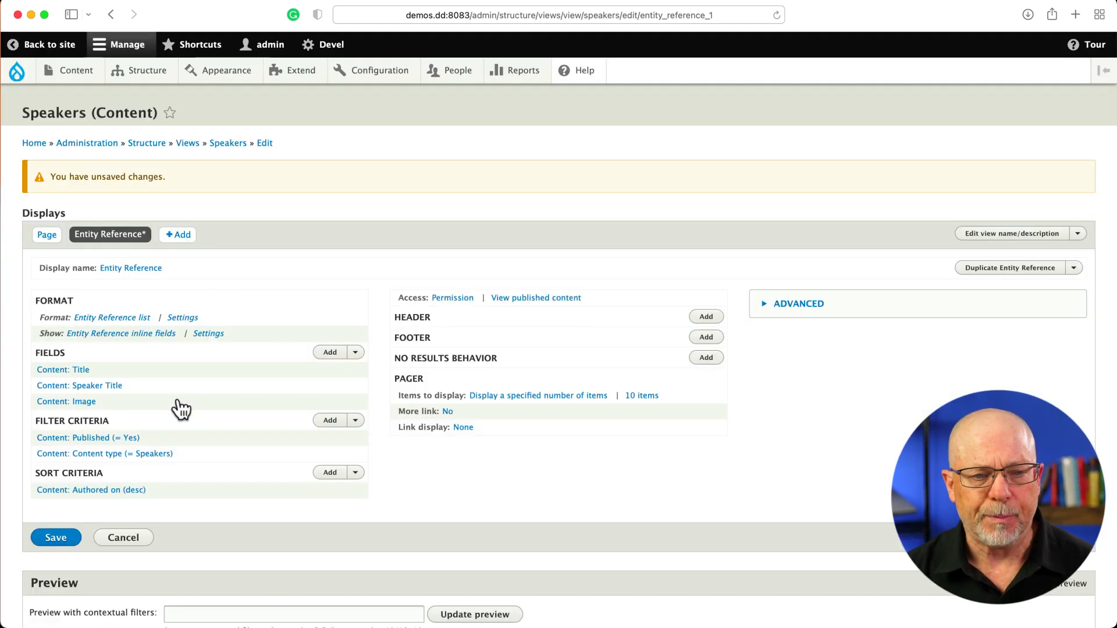
pyautogui.click(208, 334)
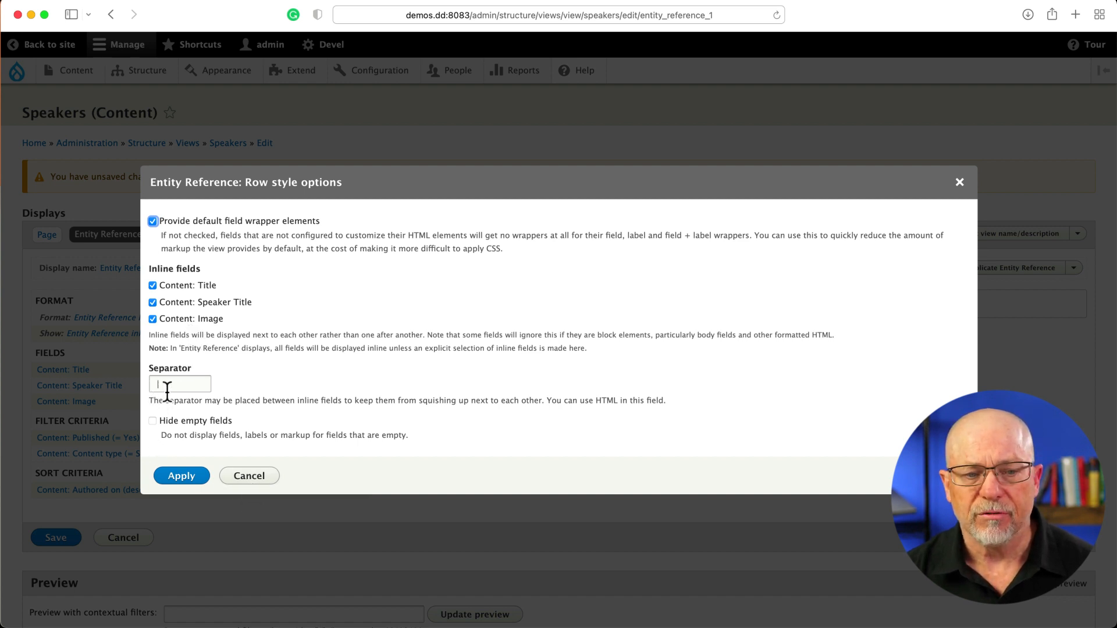
pyautogui.click(181, 475)
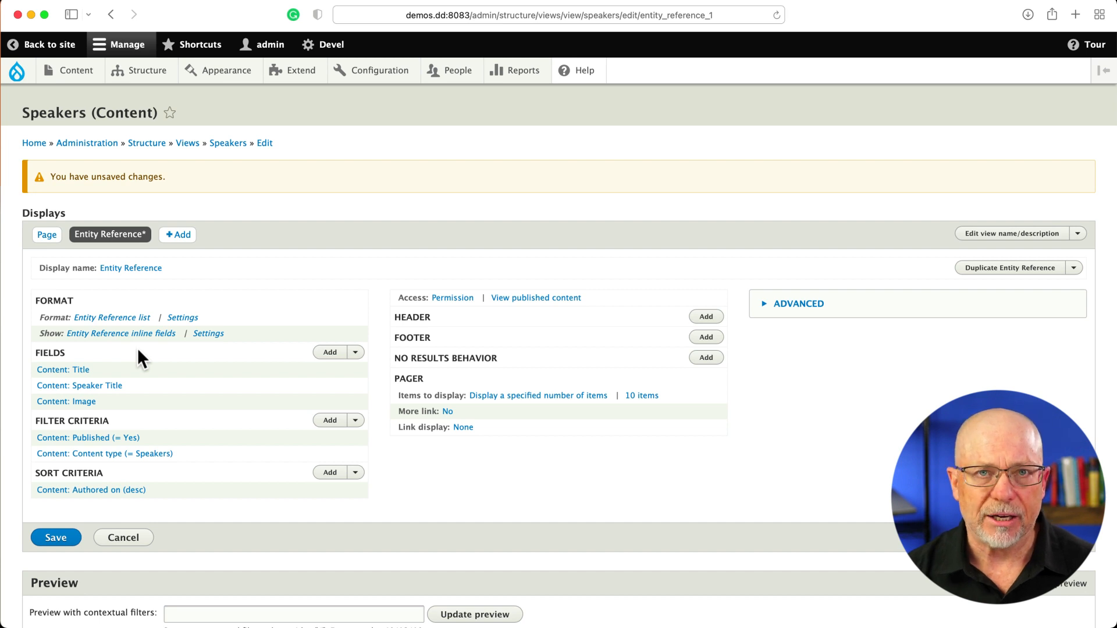
pyautogui.moveTo(178, 366)
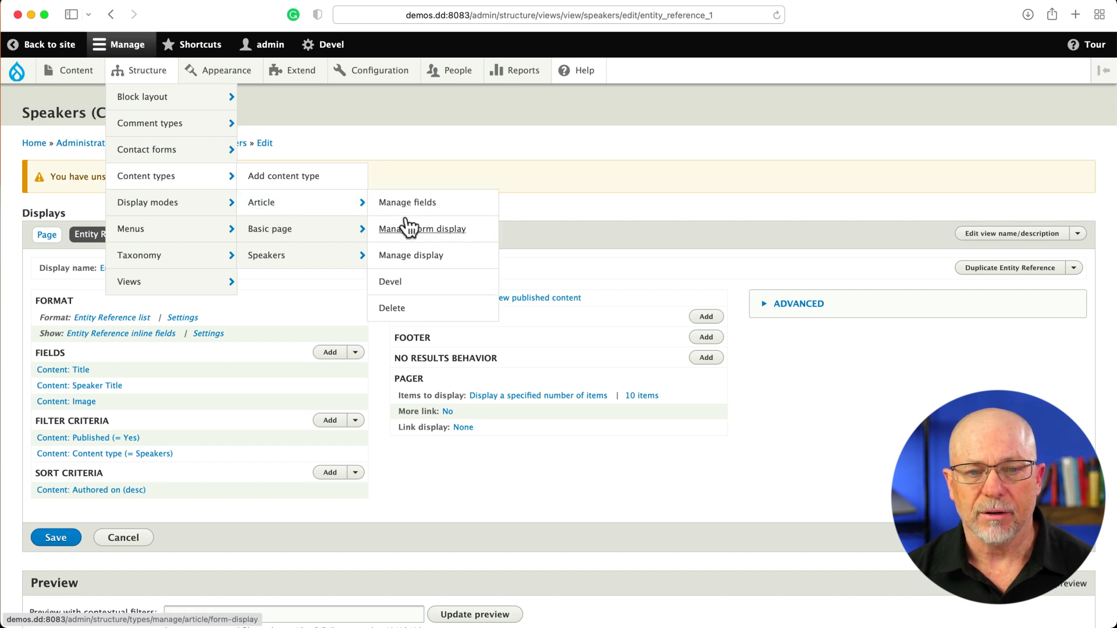
# Set the Article Speakers field's reference method to Views using speakers – Entity Reference
pyautogui.click(408, 202)
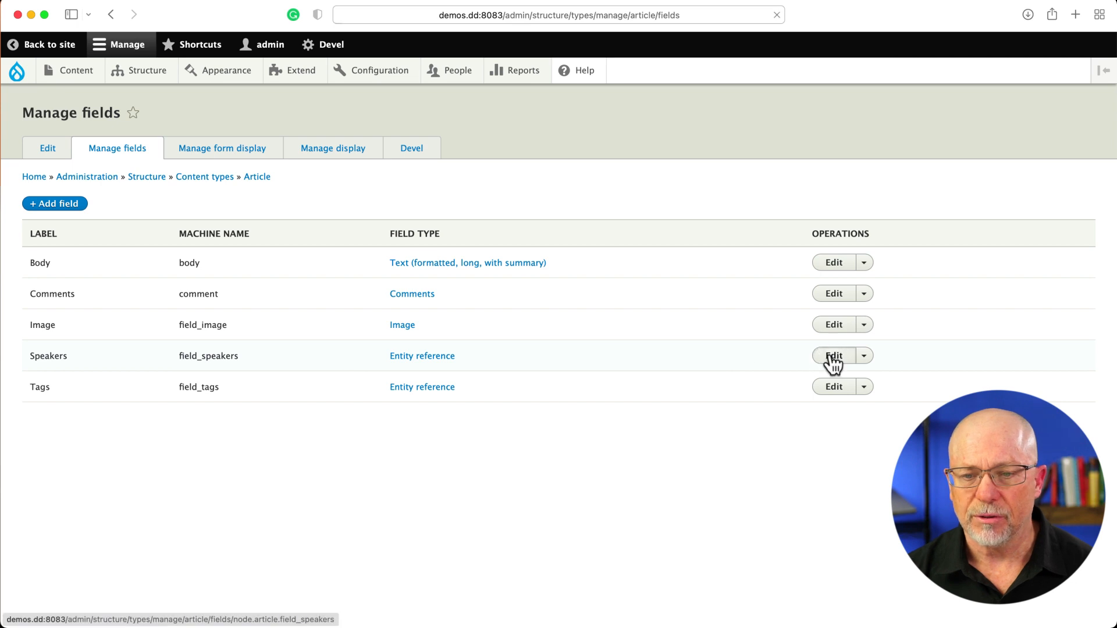
pyautogui.click(833, 356)
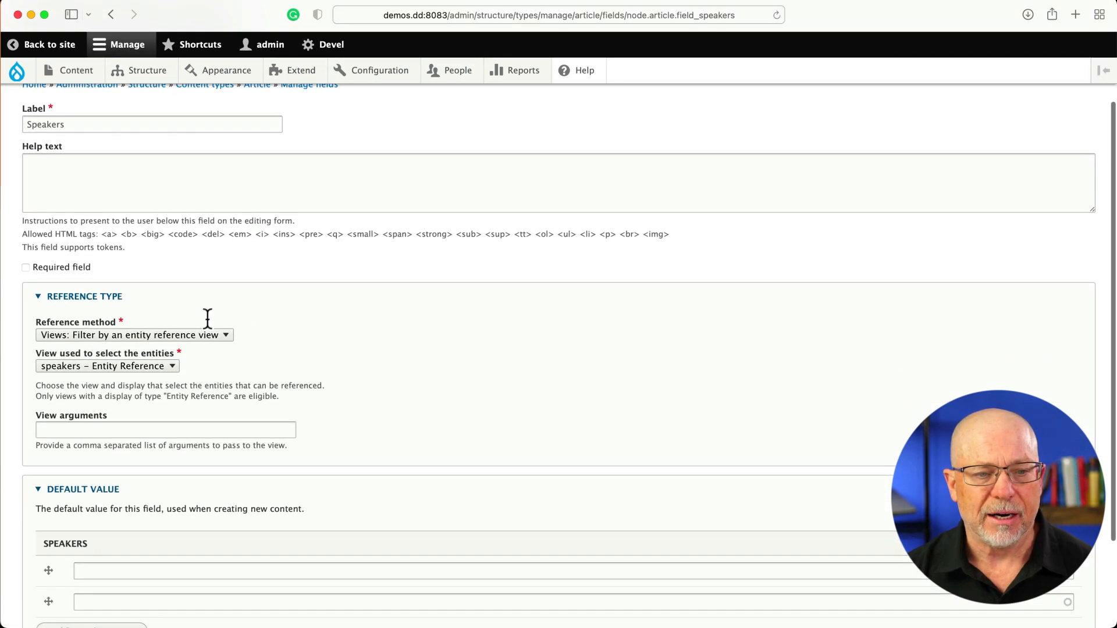
pyautogui.click(134, 336)
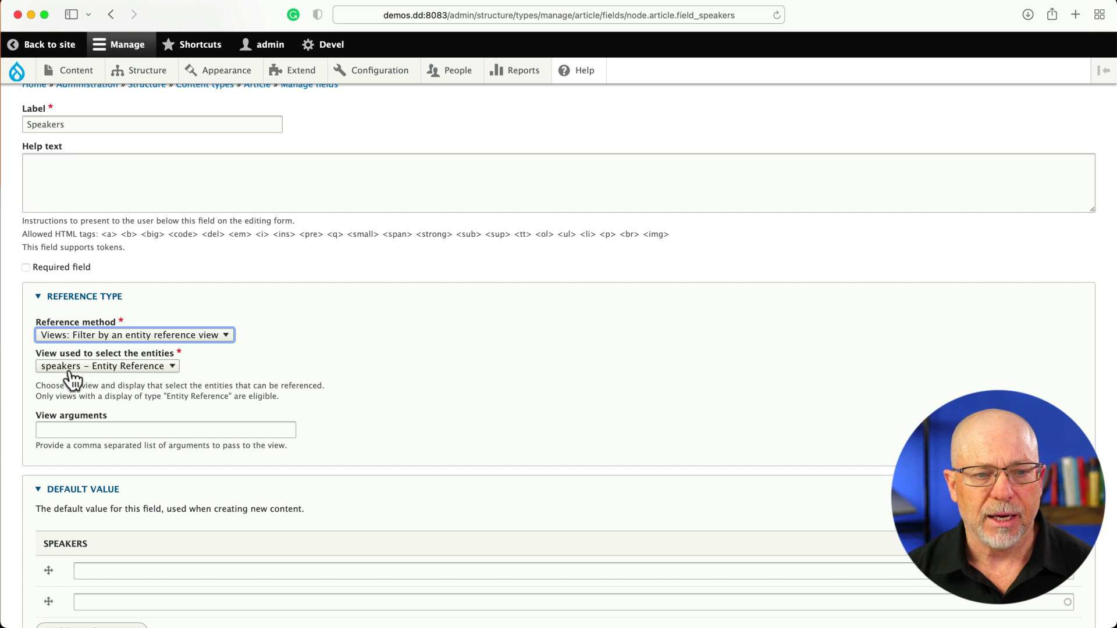
pyautogui.moveTo(150, 376)
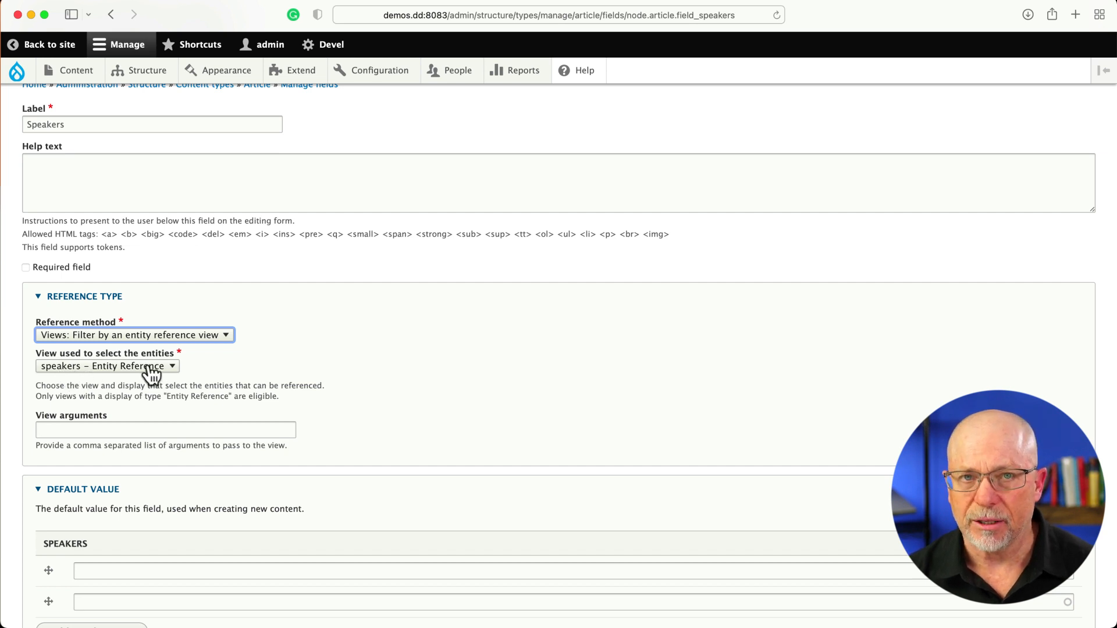
pyautogui.click(106, 366)
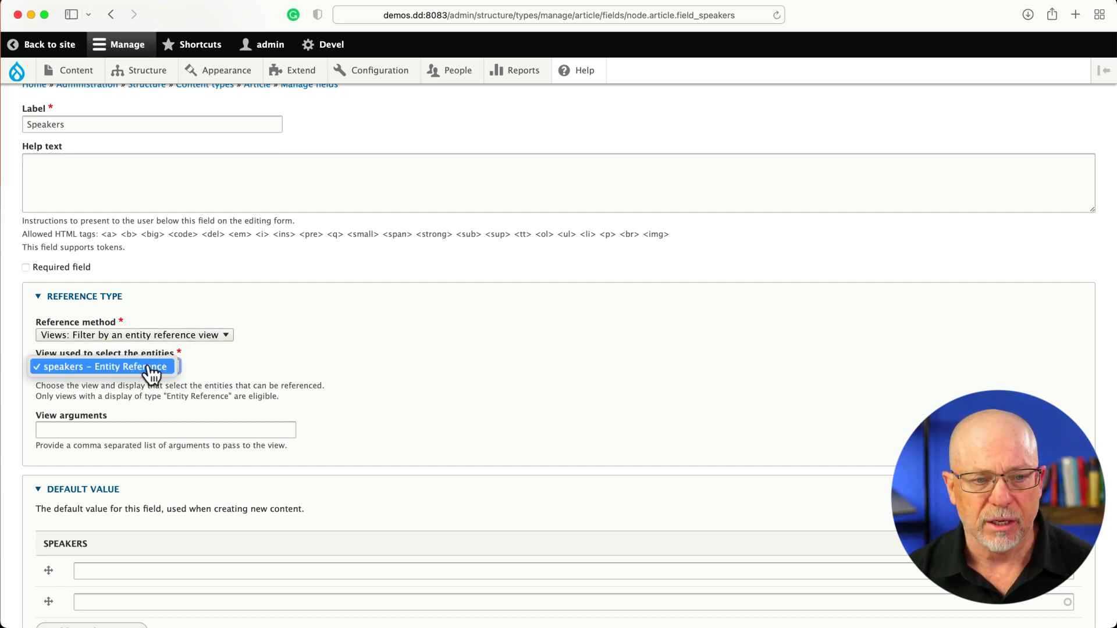
pyautogui.click(103, 367)
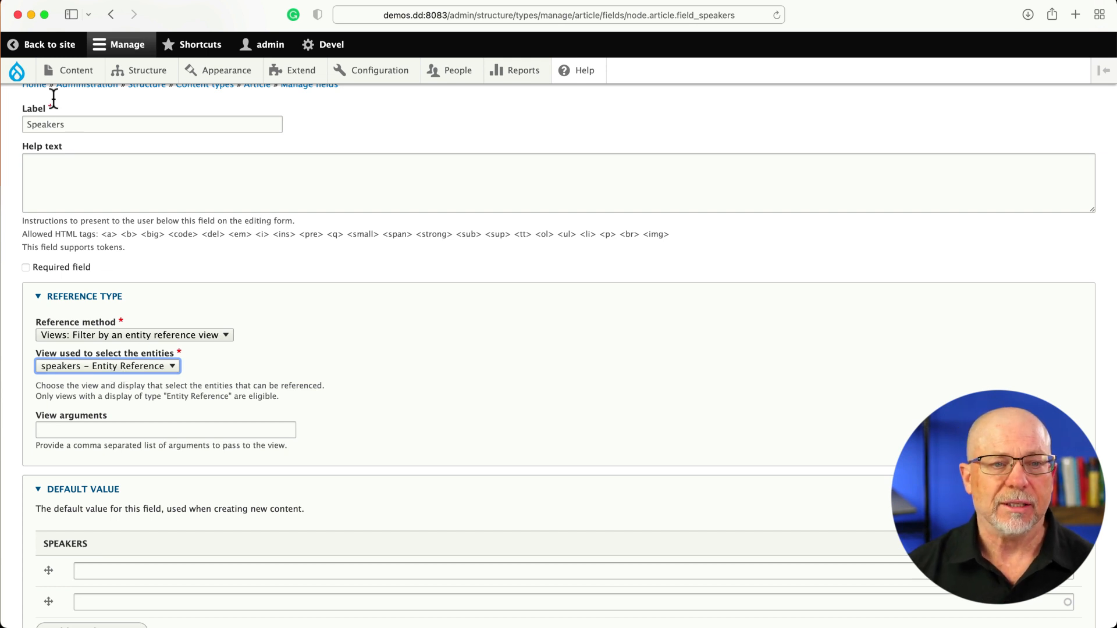
# On a new Article, pick Rod Martin | Trainer – OSTraining from the Speakers autocomplete
pyautogui.click(76, 70)
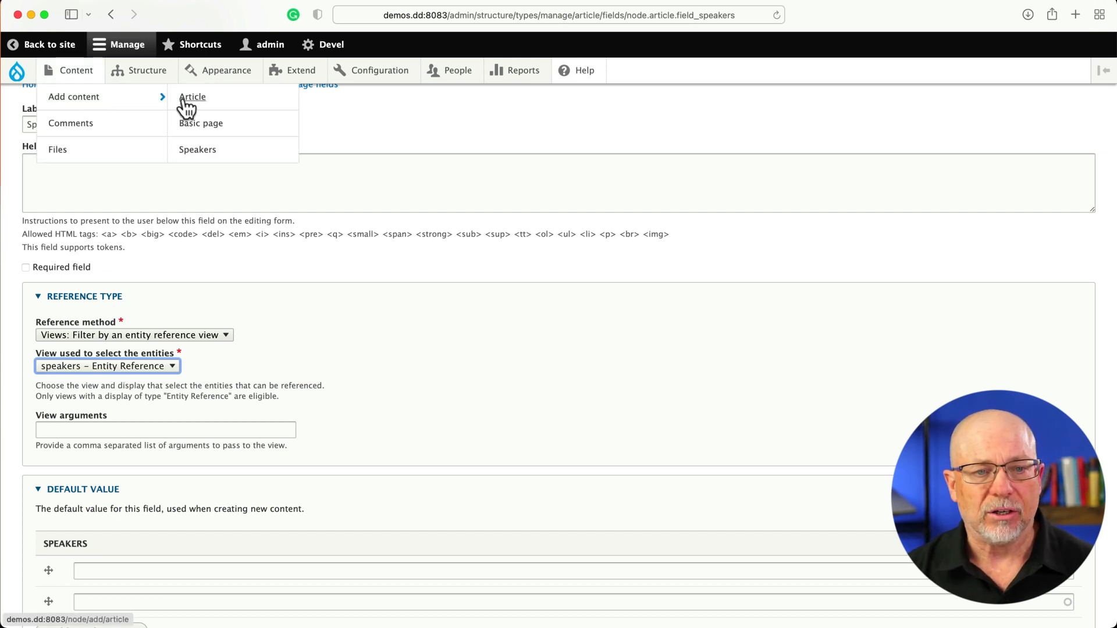
pyautogui.click(192, 96)
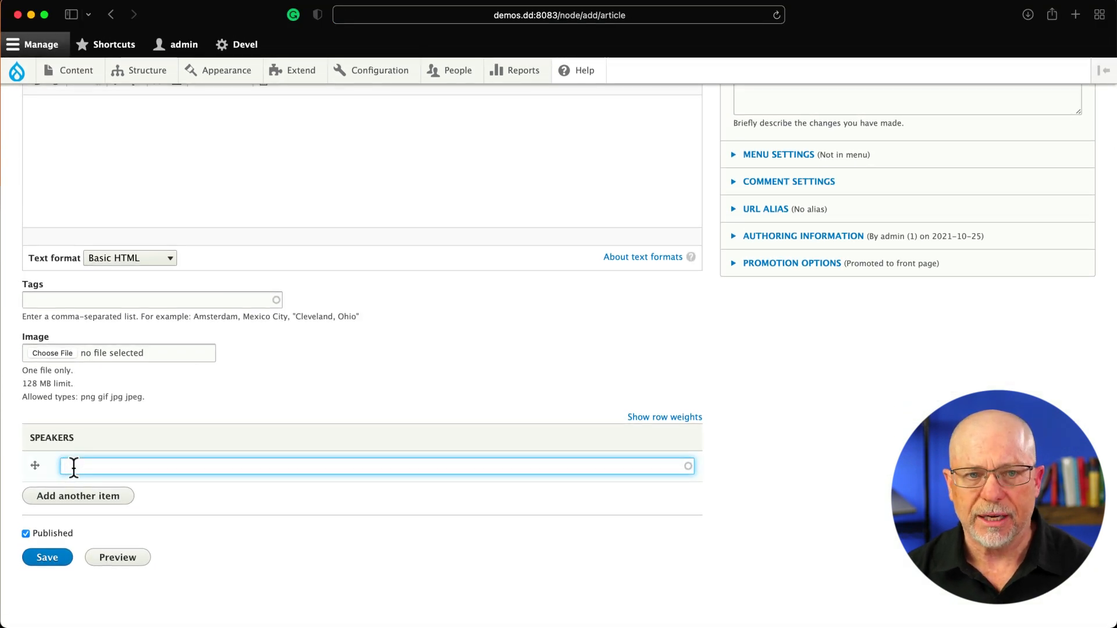
pyautogui.write('r')
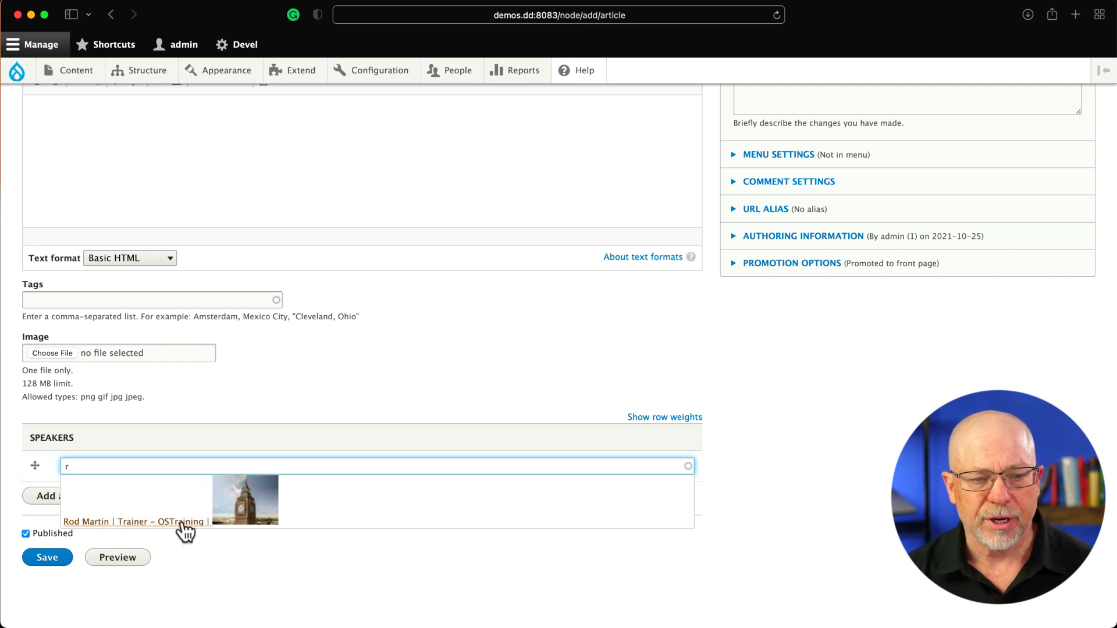
pyautogui.moveTo(227, 534)
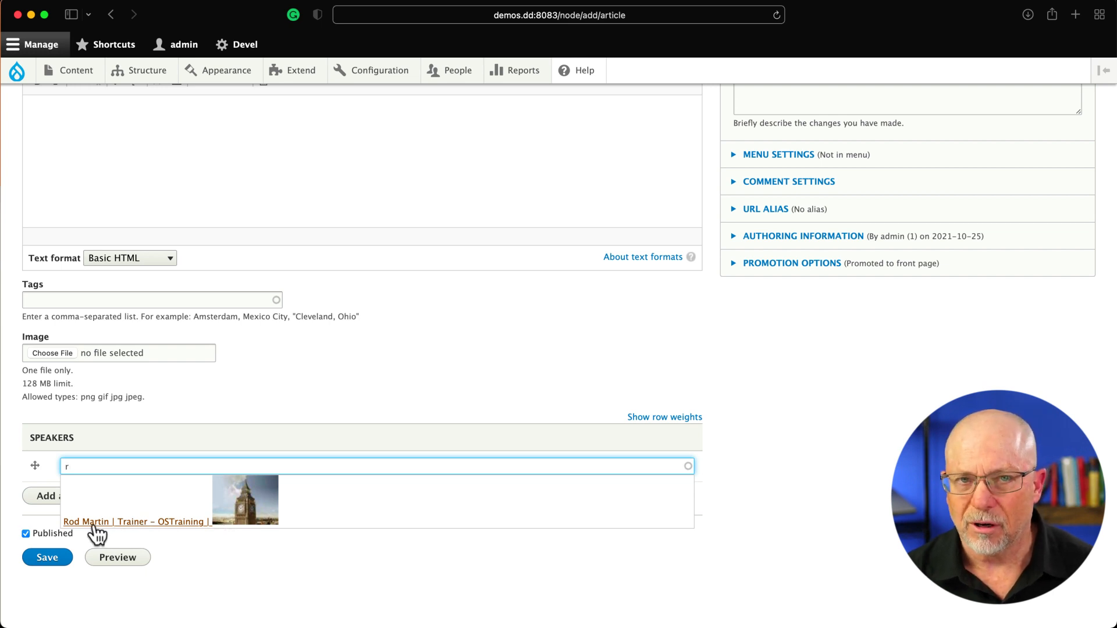
pyautogui.moveTo(169, 539)
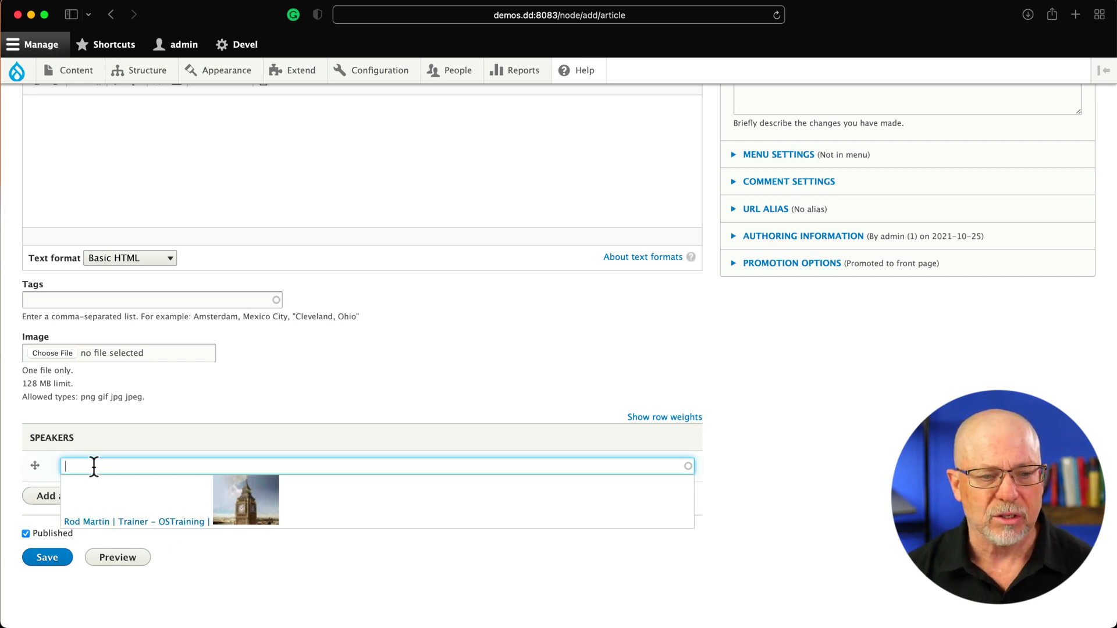
pyautogui.write('g')
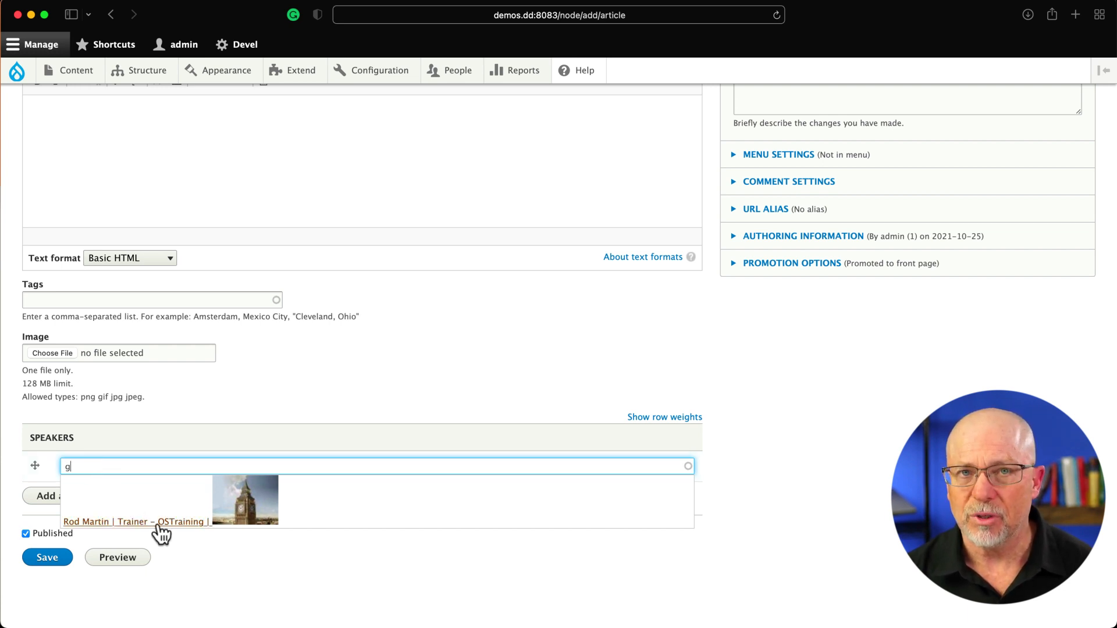
pyautogui.click(136, 521)
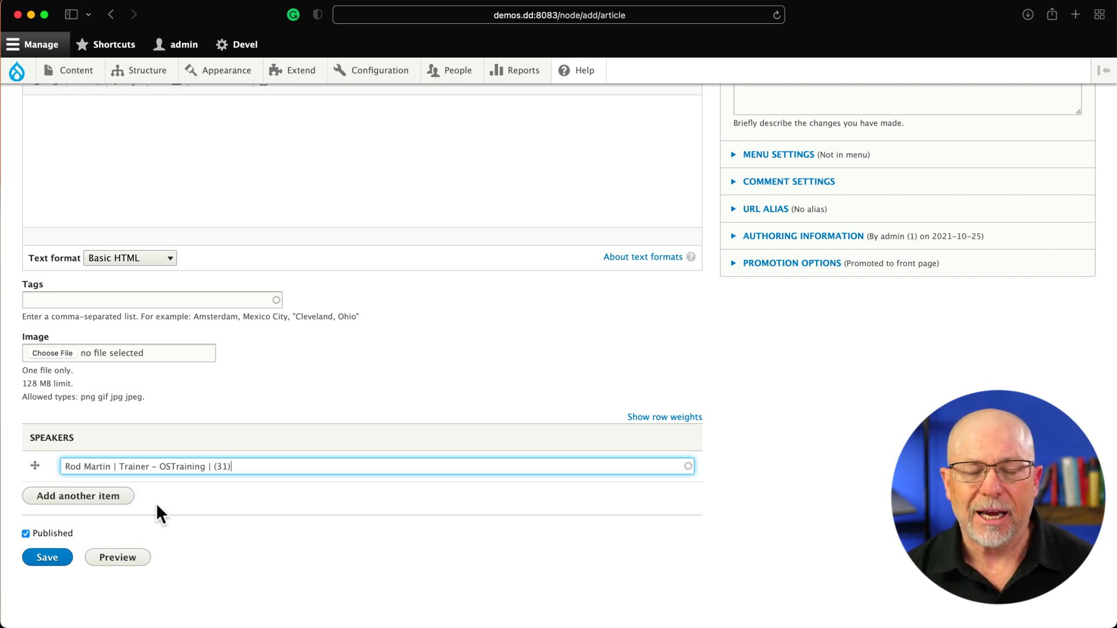
pyautogui.moveTo(150, 513)
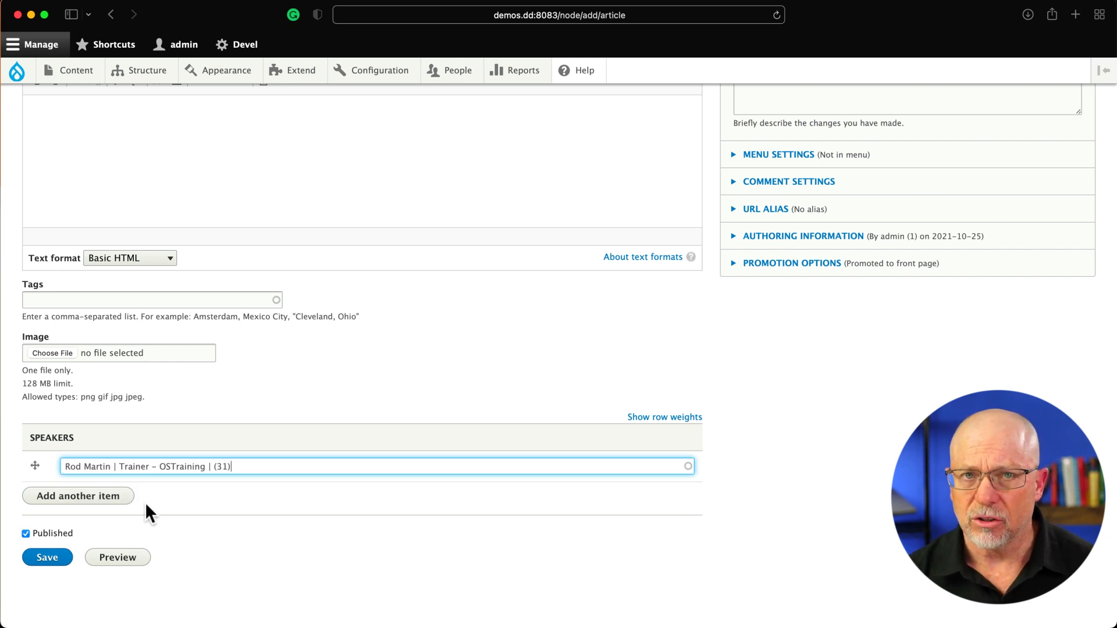